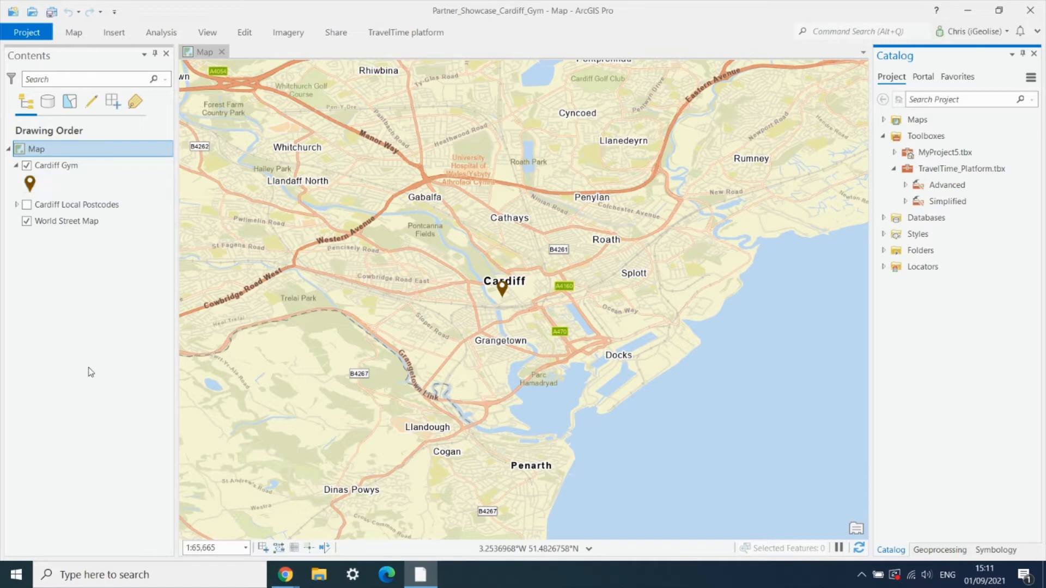
- Turn on the Cardiff Local Postcodes layer so its points appear around the gym
click(77, 204)
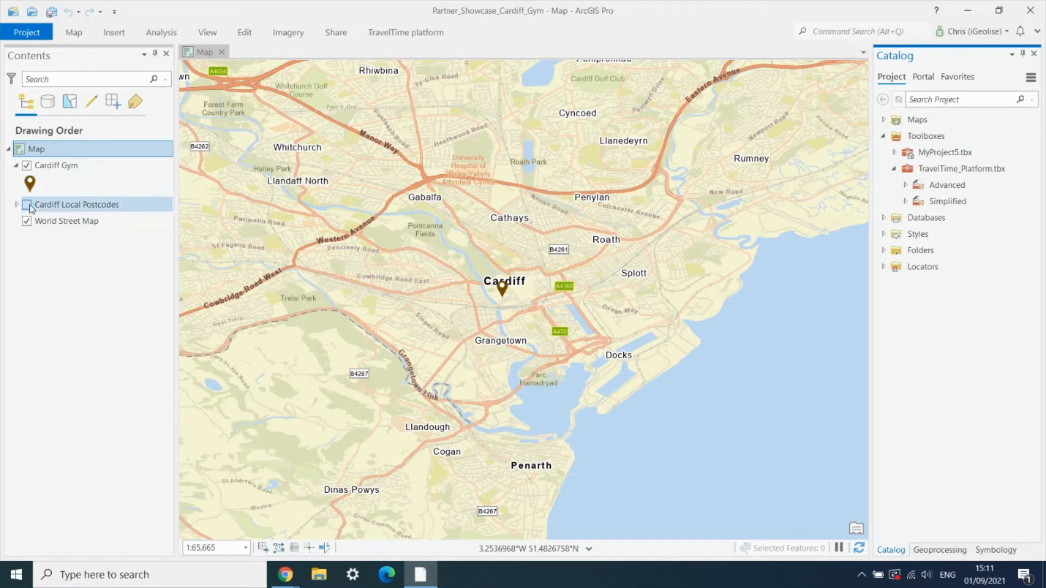
click(26, 205)
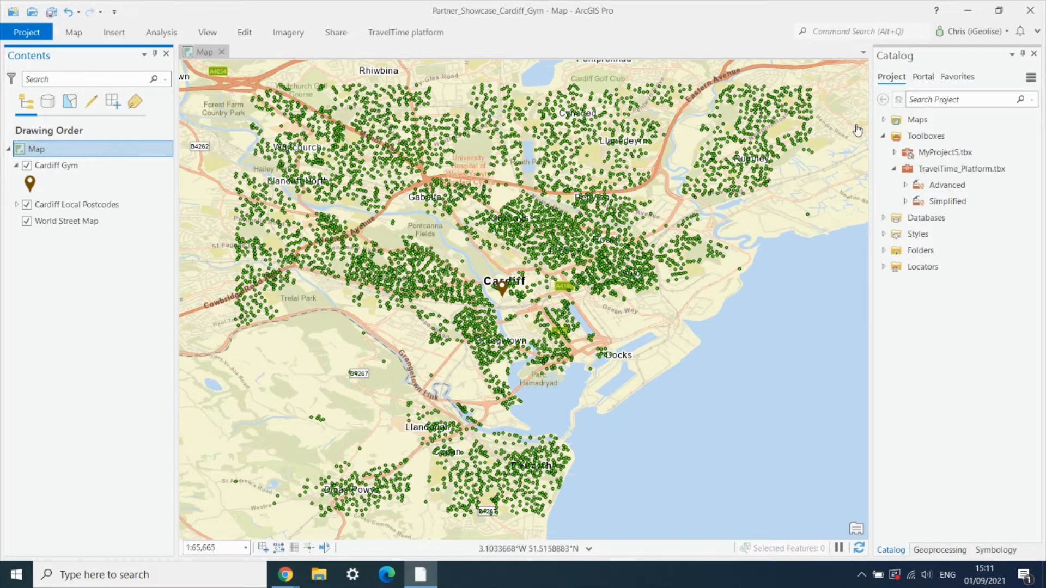
mouse_move(946, 185)
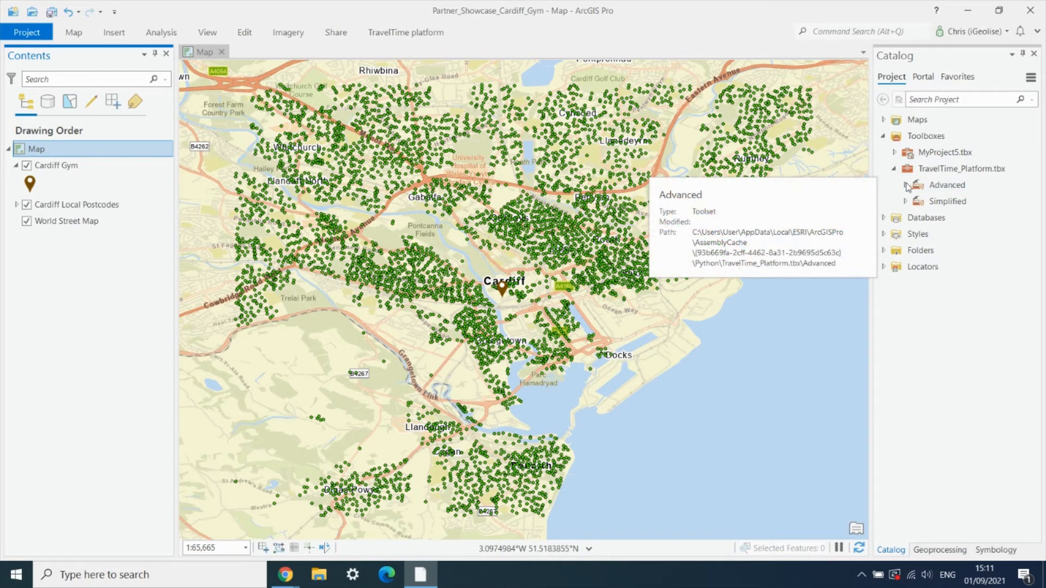
- Launch Time Filter Advanced from the TravelTime Advanced toolset in Catalog
click(905, 186)
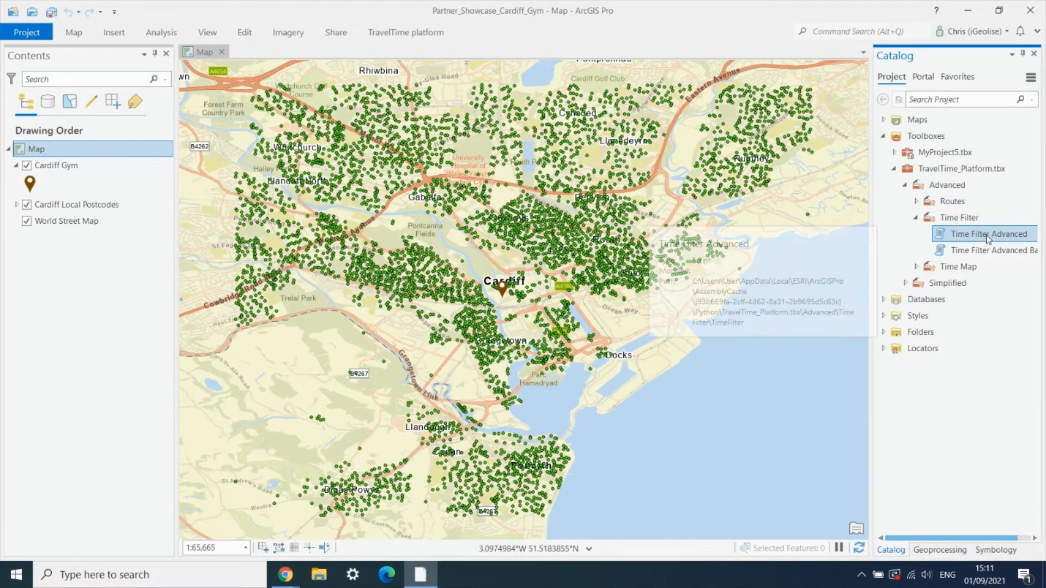
double_click(990, 235)
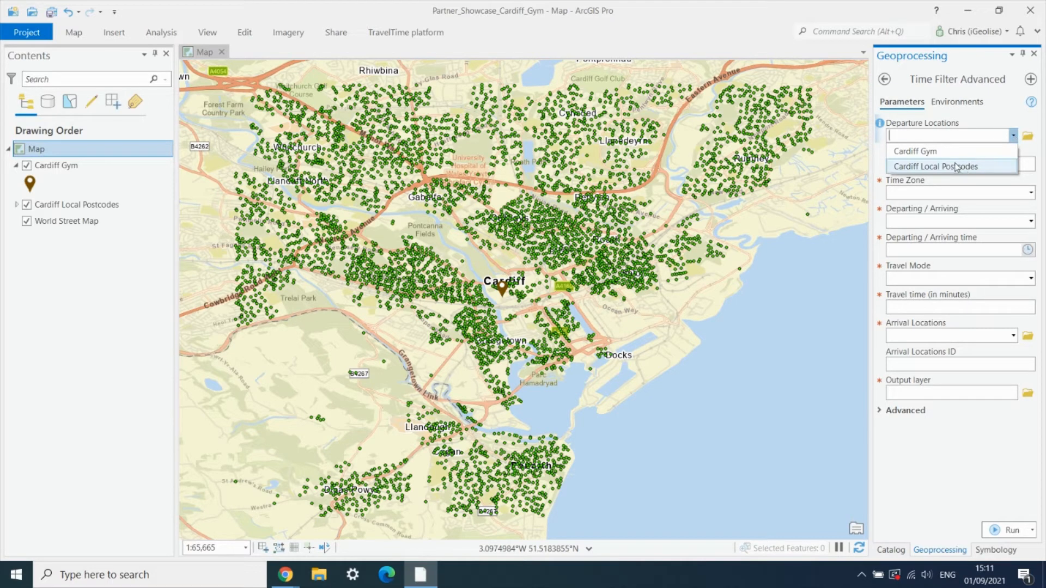
- Use Cardiff Local Postcodes as departures identified by PCD, time zone Europe/London
click(937, 165)
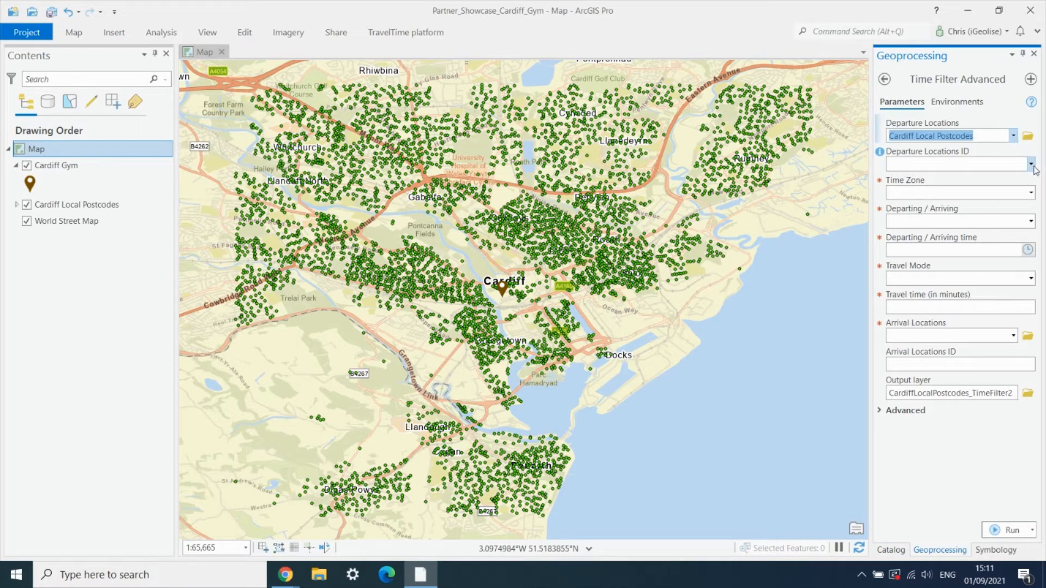
click(1031, 163)
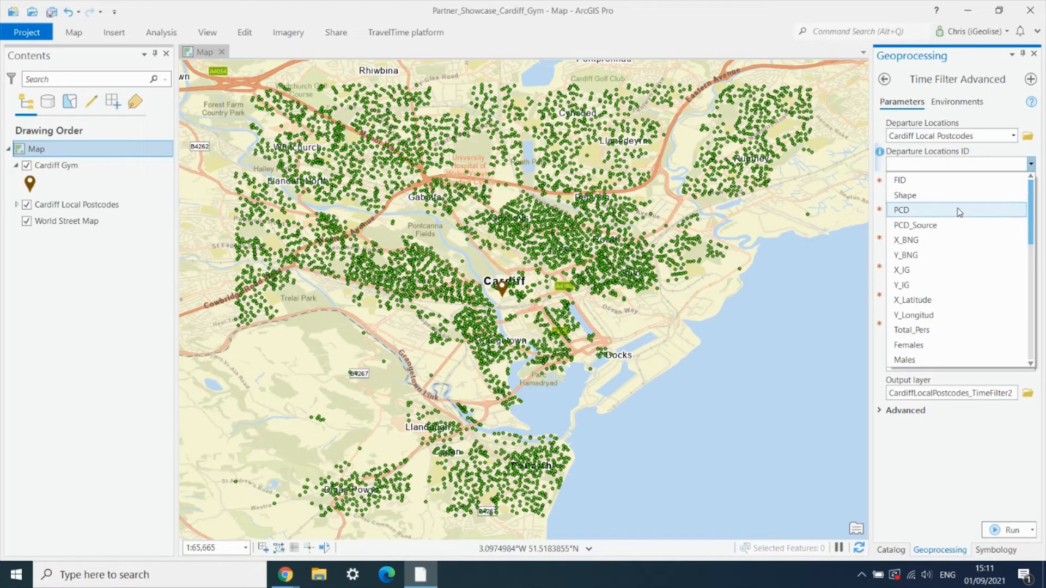
click(901, 209)
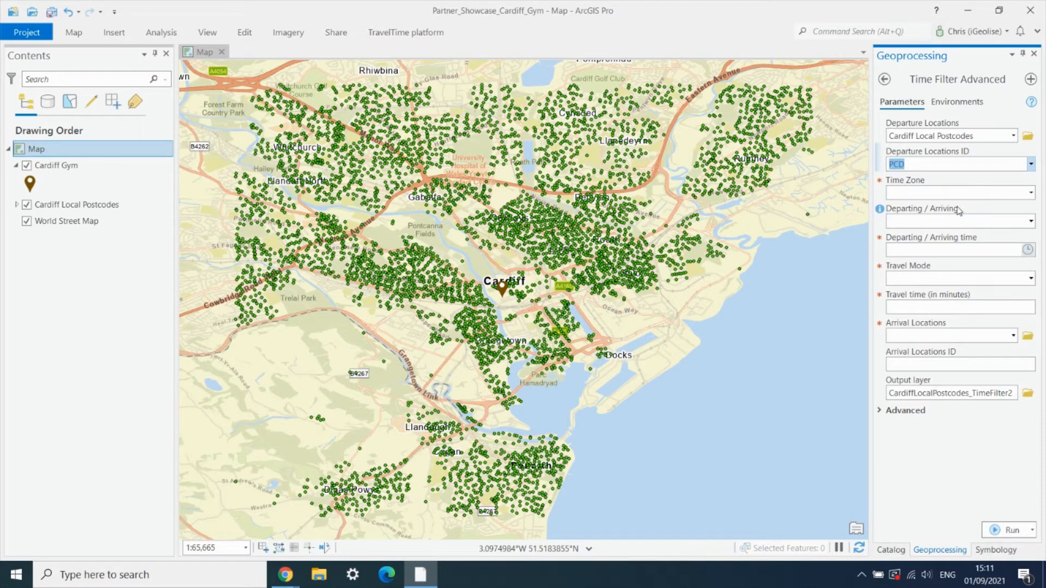
text(Europe/Amsterdam)
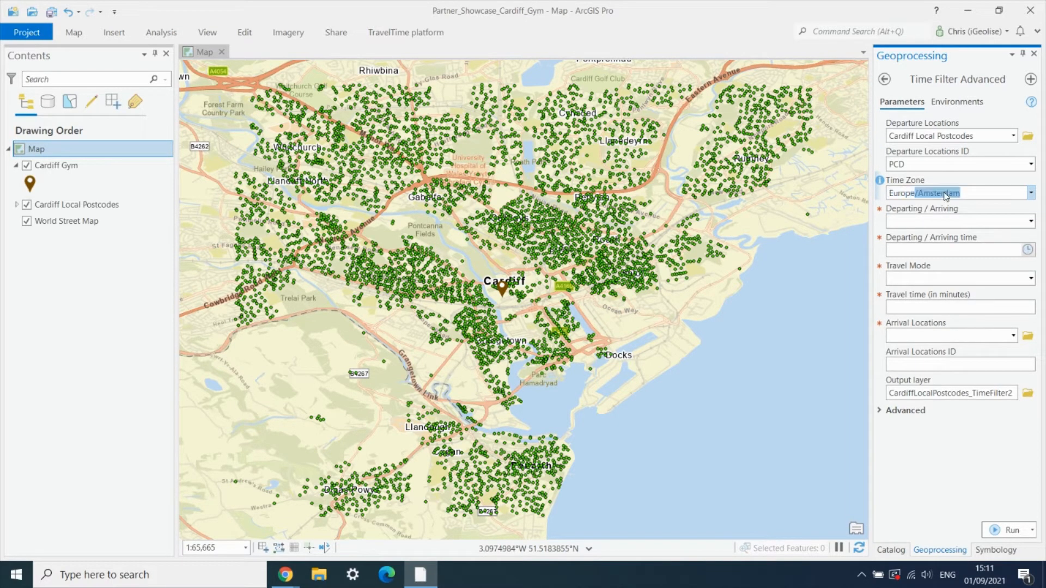
text(Europe/London)
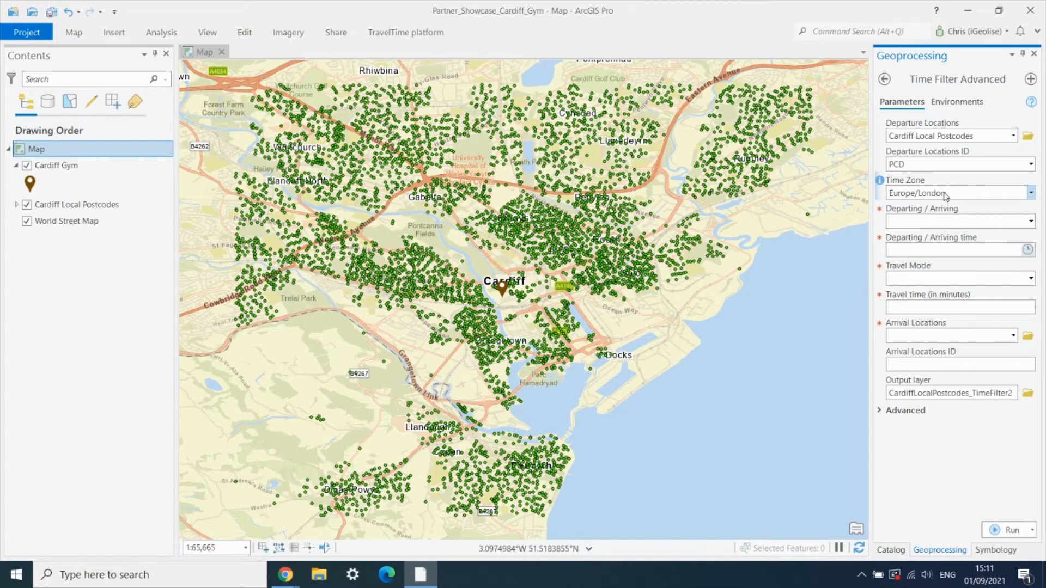
- Make the time an arrival time of 01/09/2021 08:00:00
click(1031, 221)
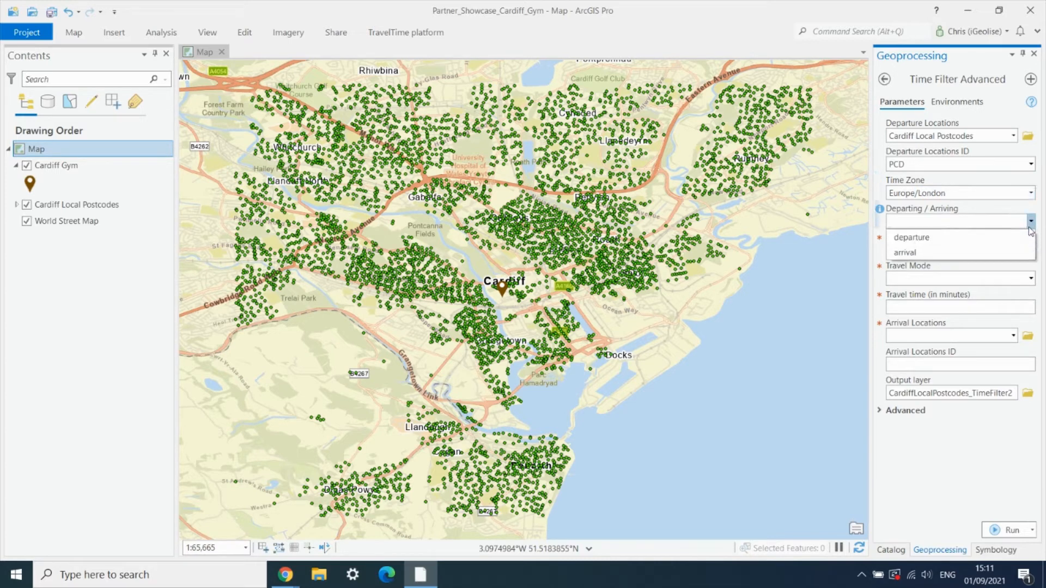
click(905, 252)
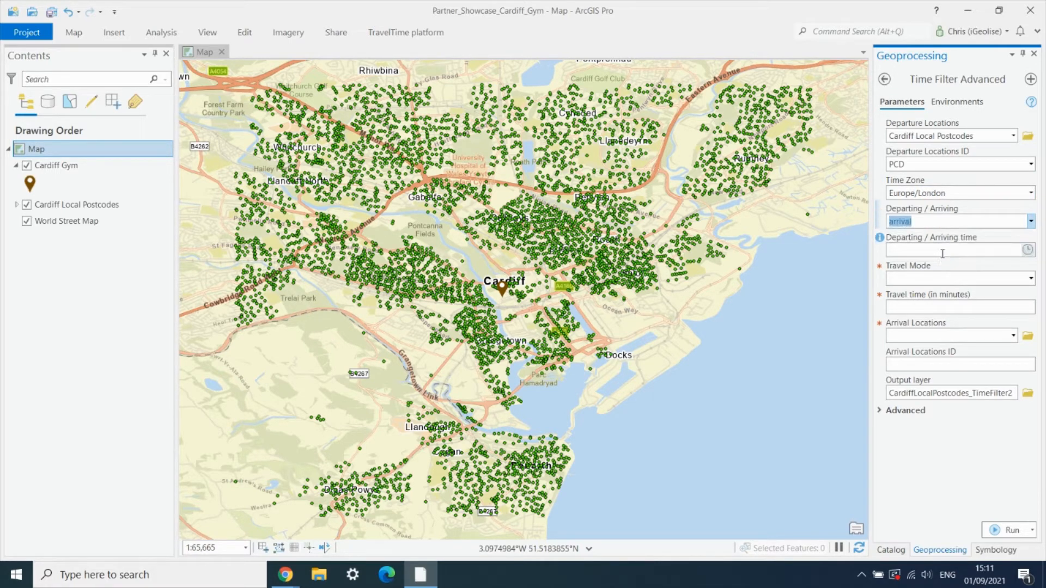
click(1027, 249)
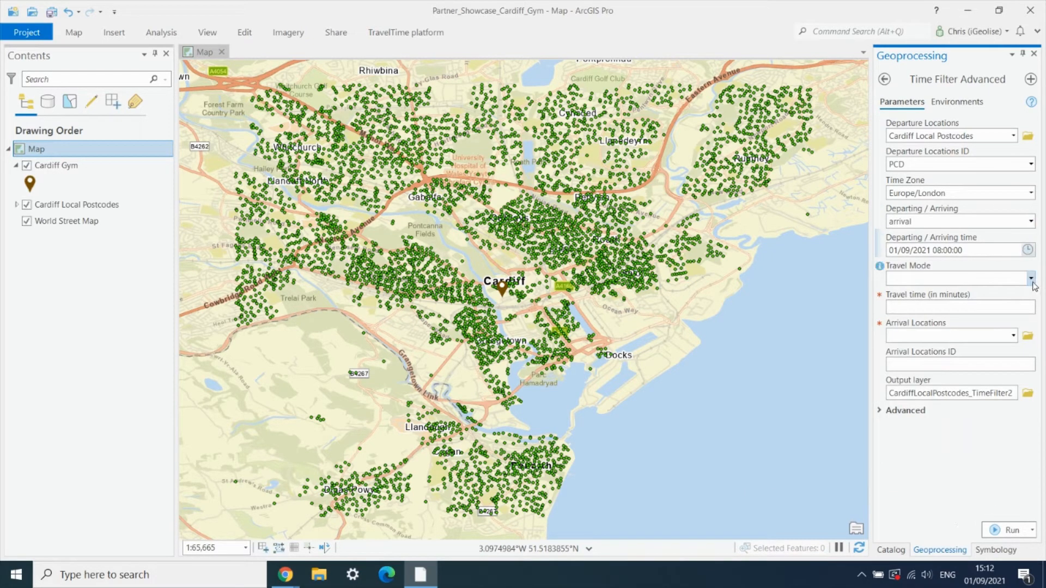
- Set travel mode to public_transport with a 20-minute travel time
click(1031, 278)
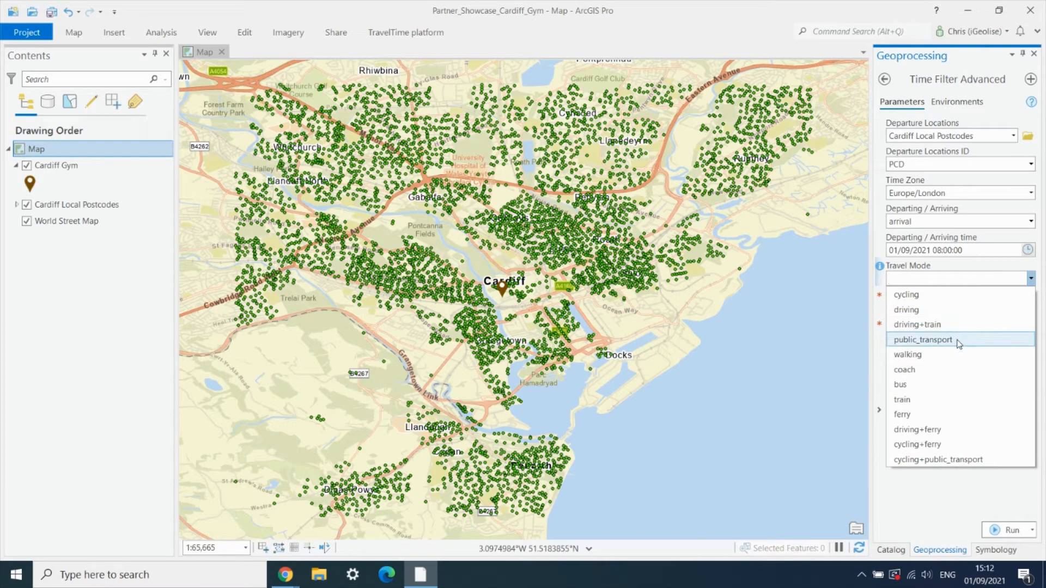
click(923, 340)
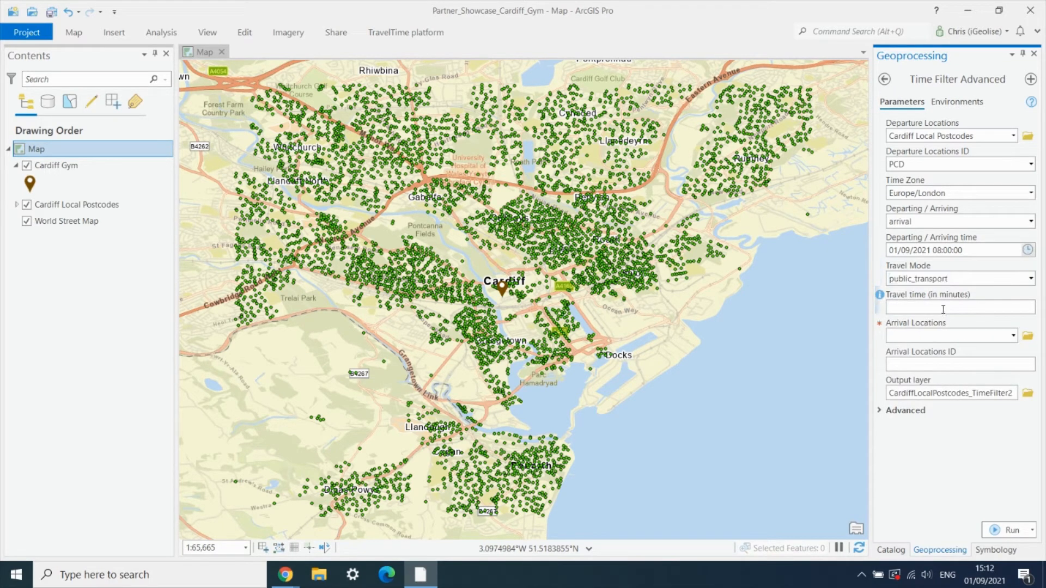
text(20)
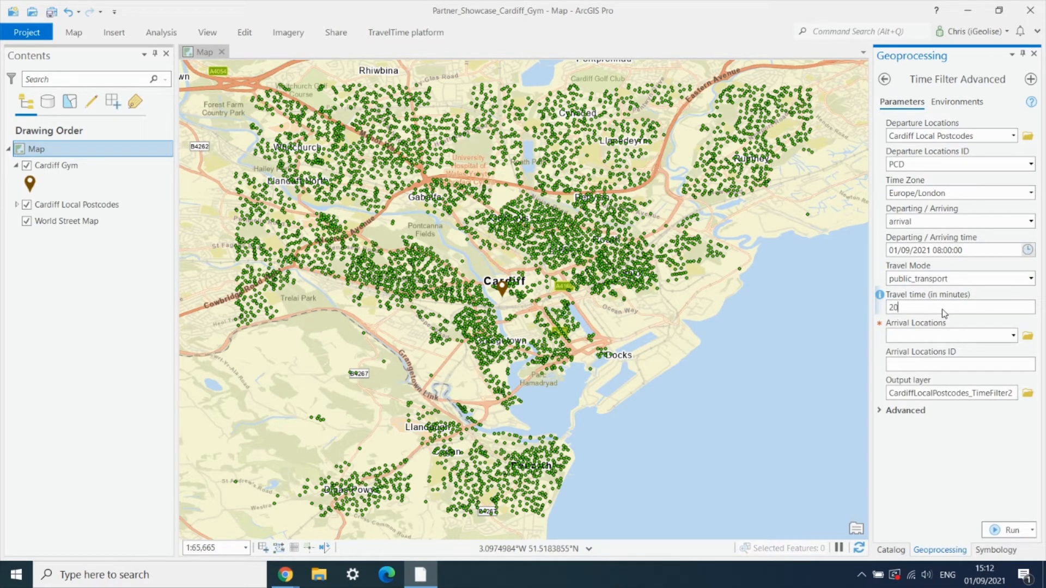
- Use Cardiff Gym as the arrival location identified by the City field
click(1012, 336)
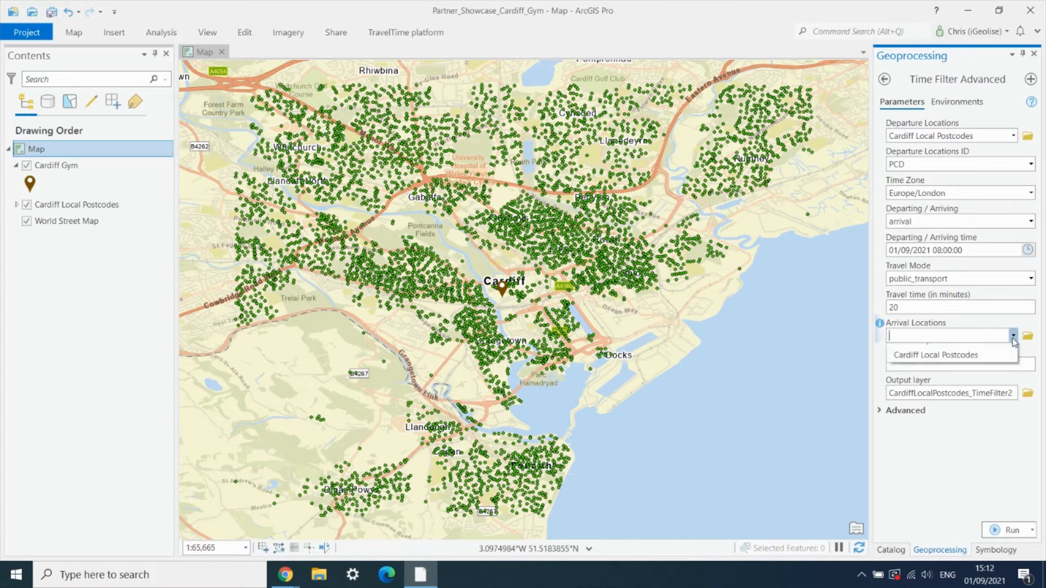
click(941, 336)
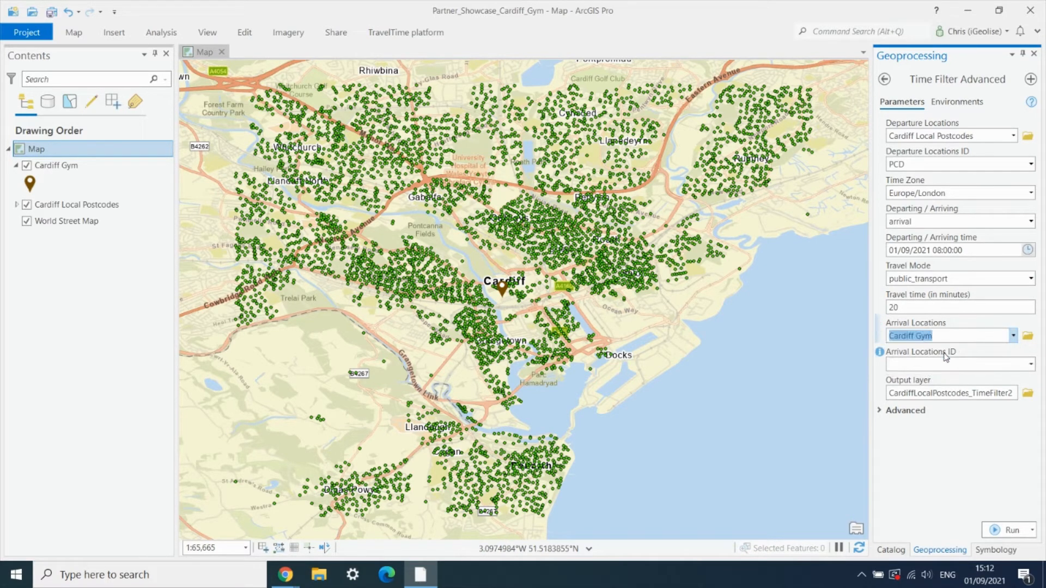
click(1030, 364)
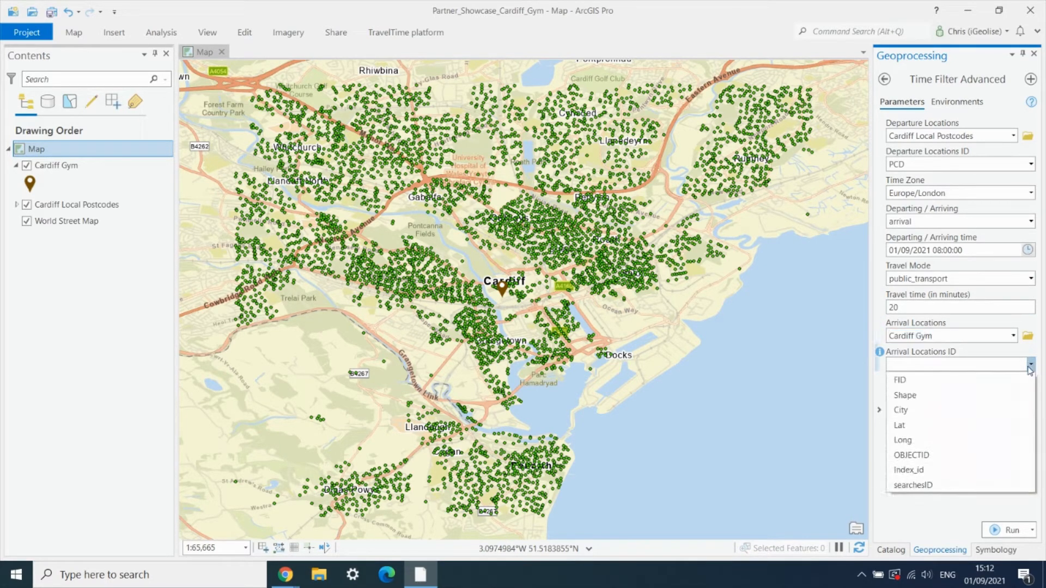
click(902, 410)
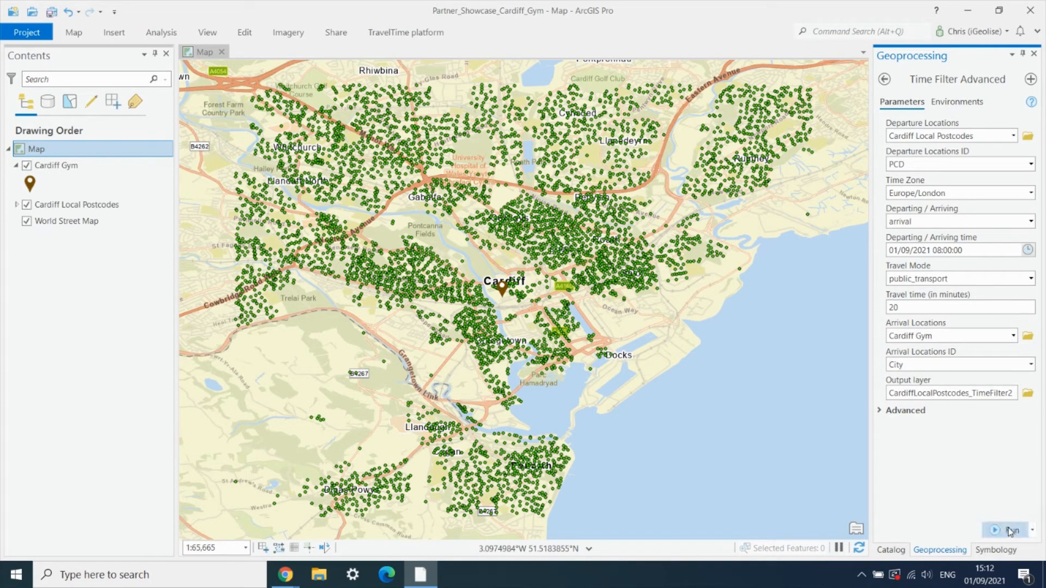
- Run Time Filter Advanced to add the CardiffLocalPostcodes_TimeFilter2 result layer
click(1010, 531)
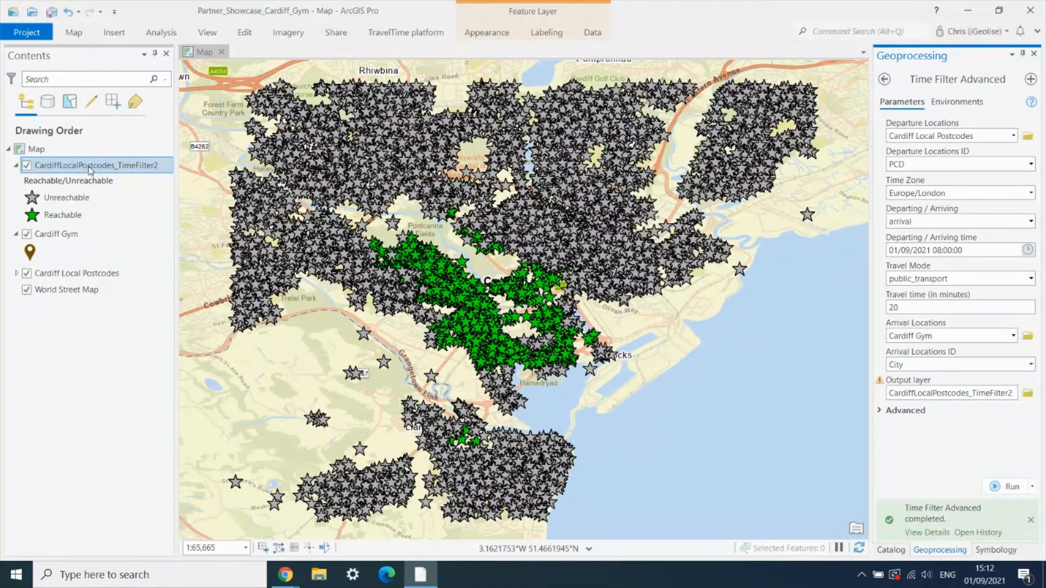
- Reduce the Unreachable star symbol of the result layer from 16 pt to 9 pt
click(63, 215)
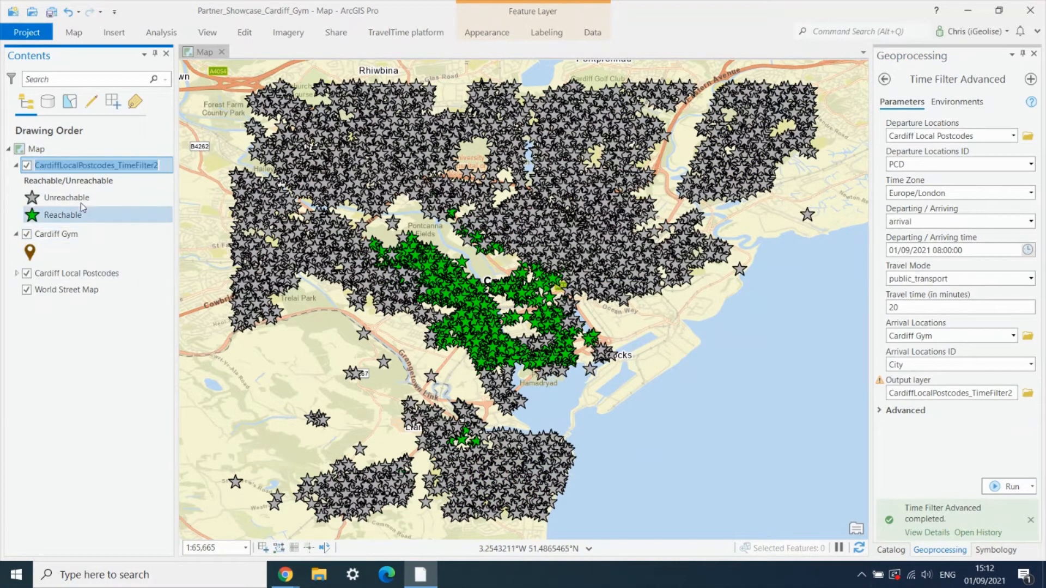
click(995, 550)
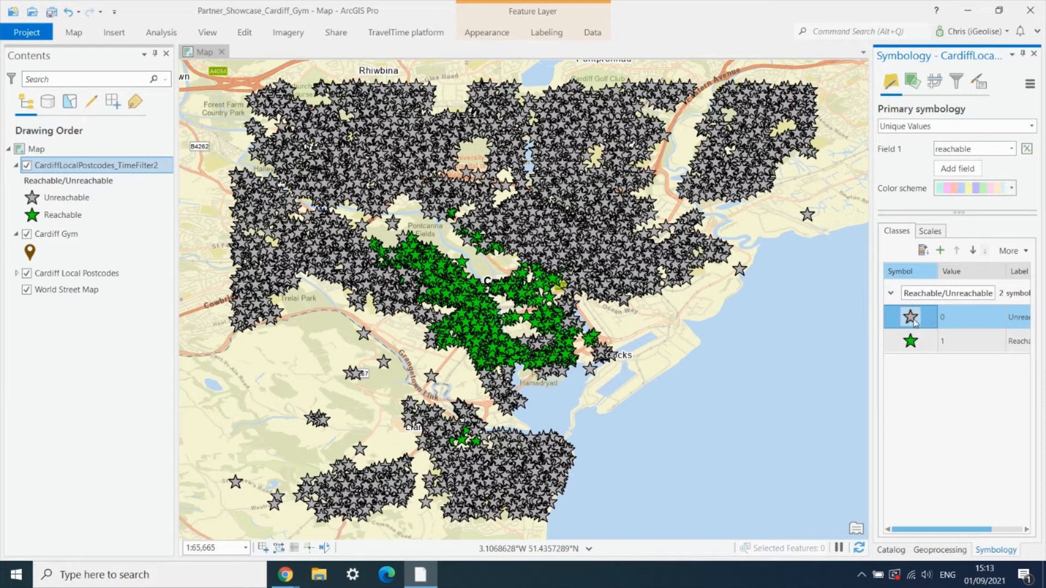
click(909, 316)
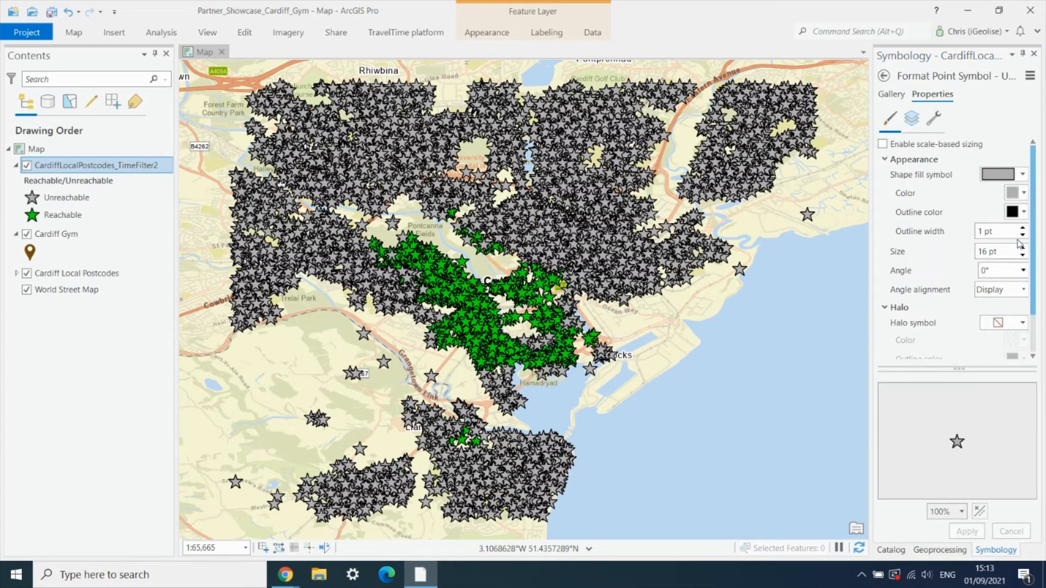
click(1021, 255)
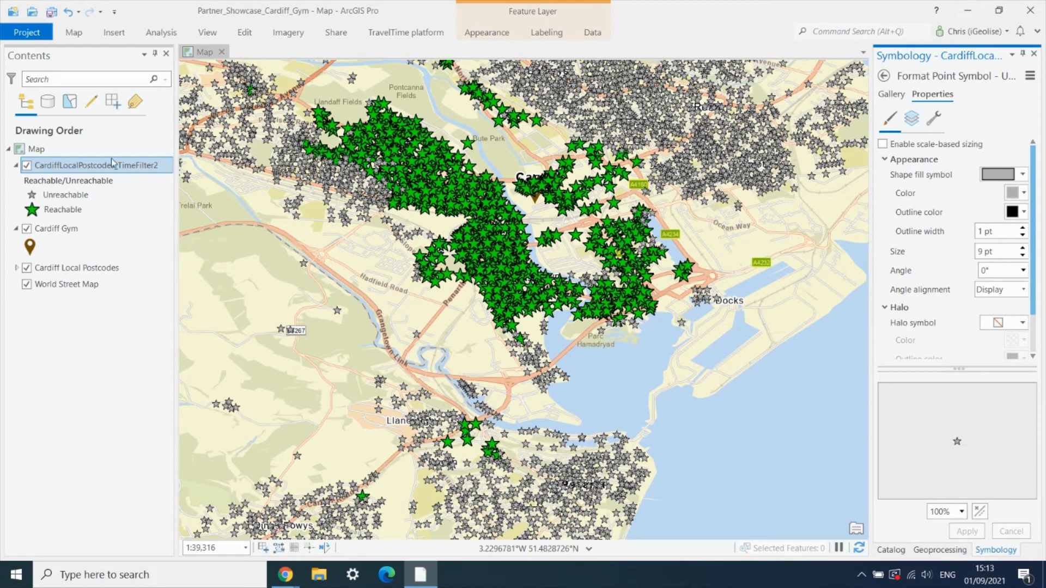
- Open the TimeFilter2 result layer's attribute table
right_click(97, 164)
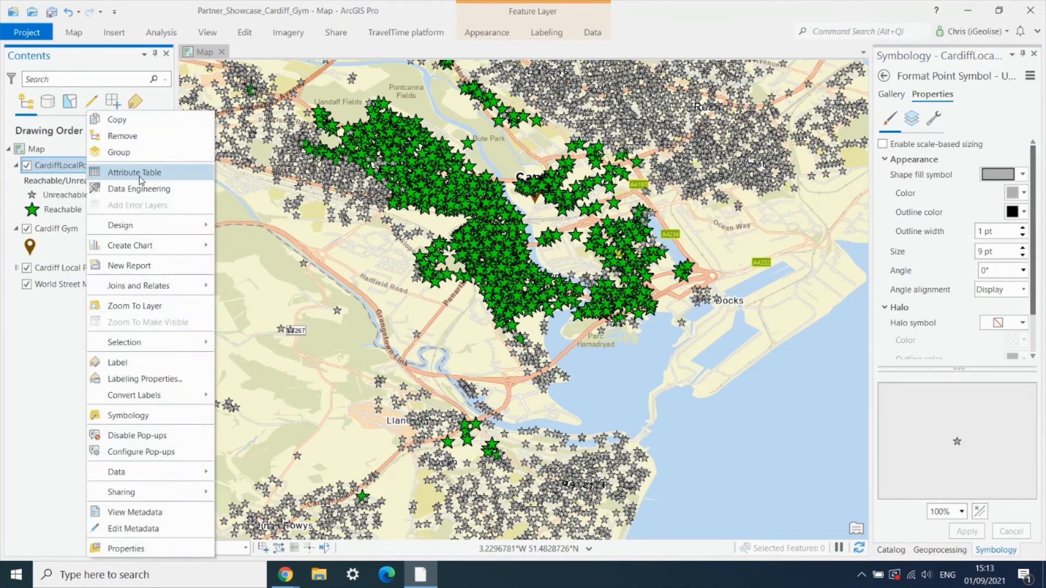
click(132, 173)
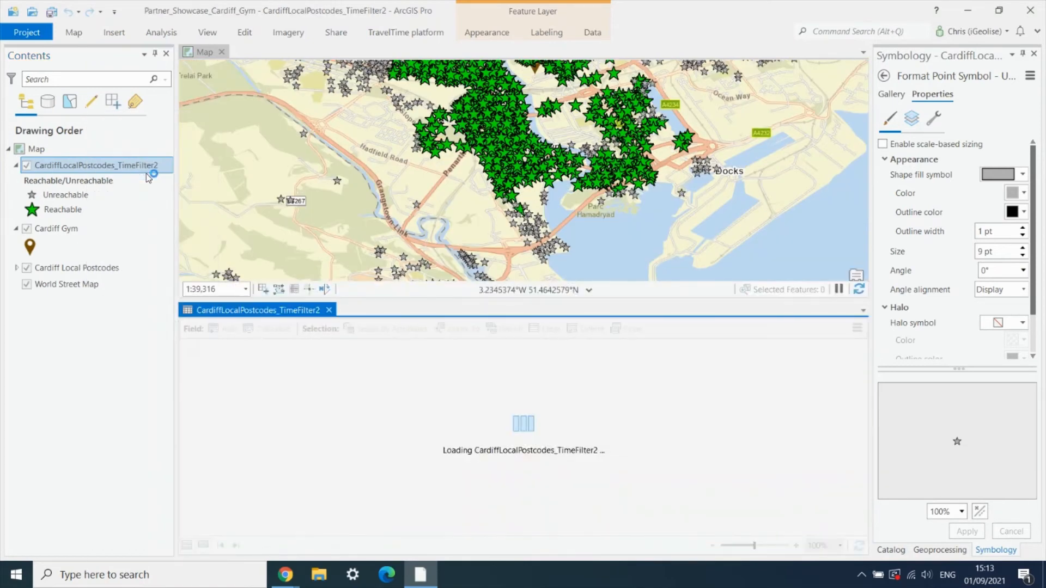